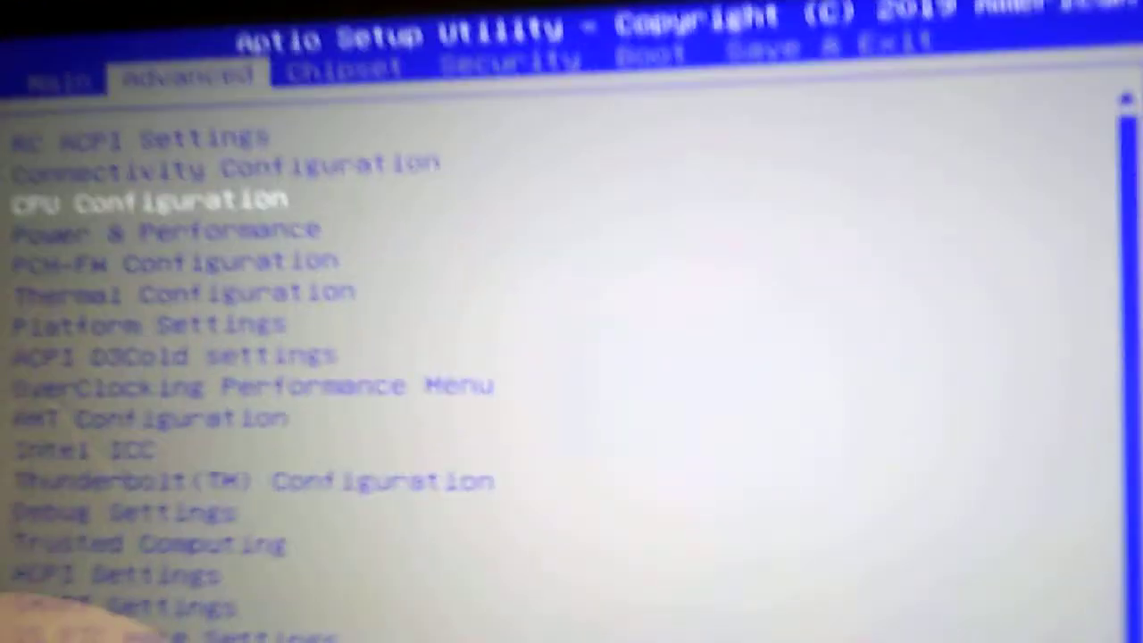
scroll("down", 3)
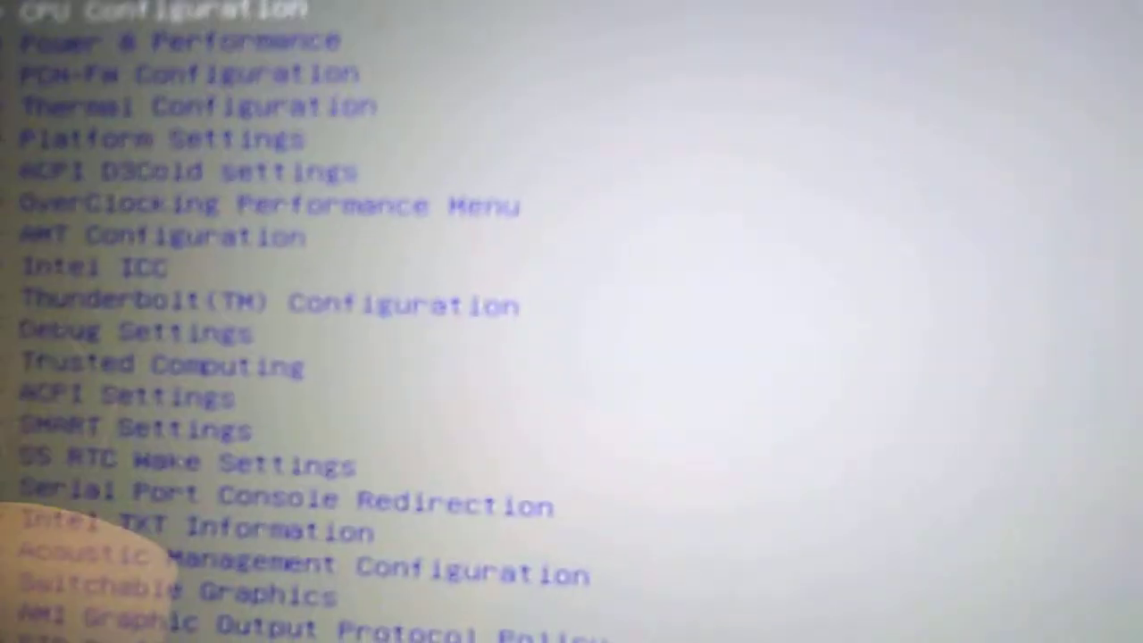